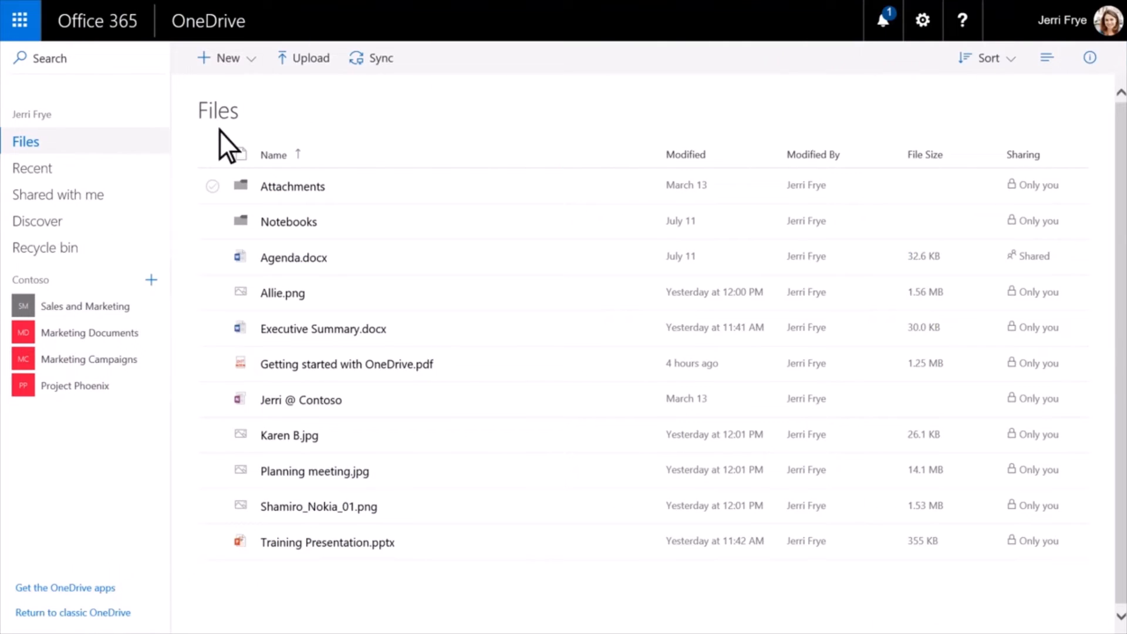
Upload all ten files from the Documents folder into OneDrive Files
left_click(303, 58)
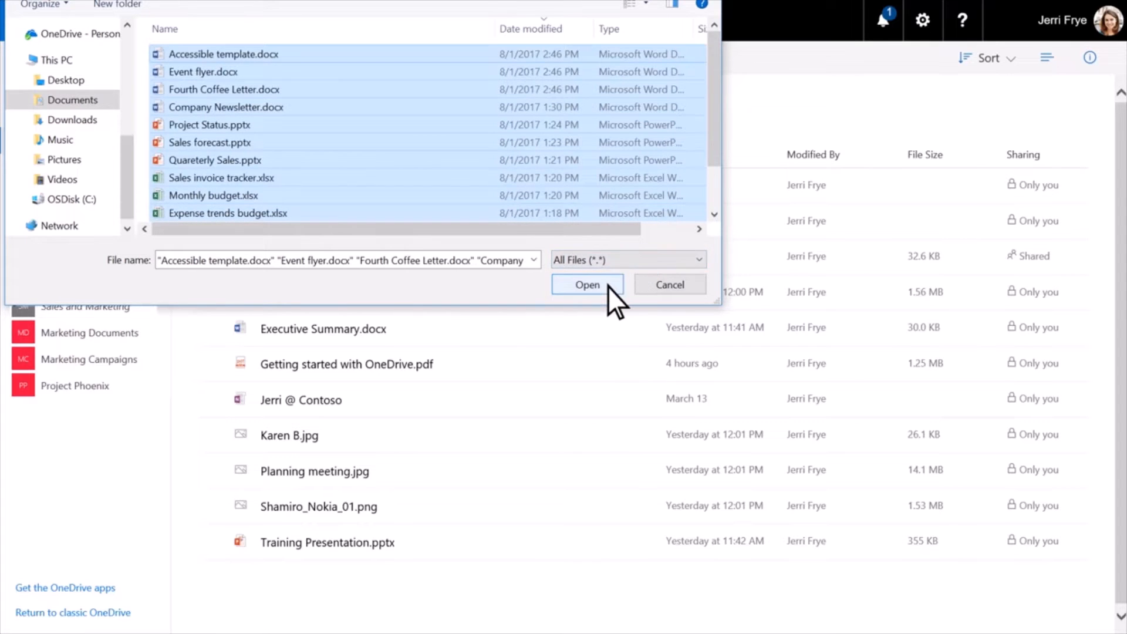
left_click(586, 284)
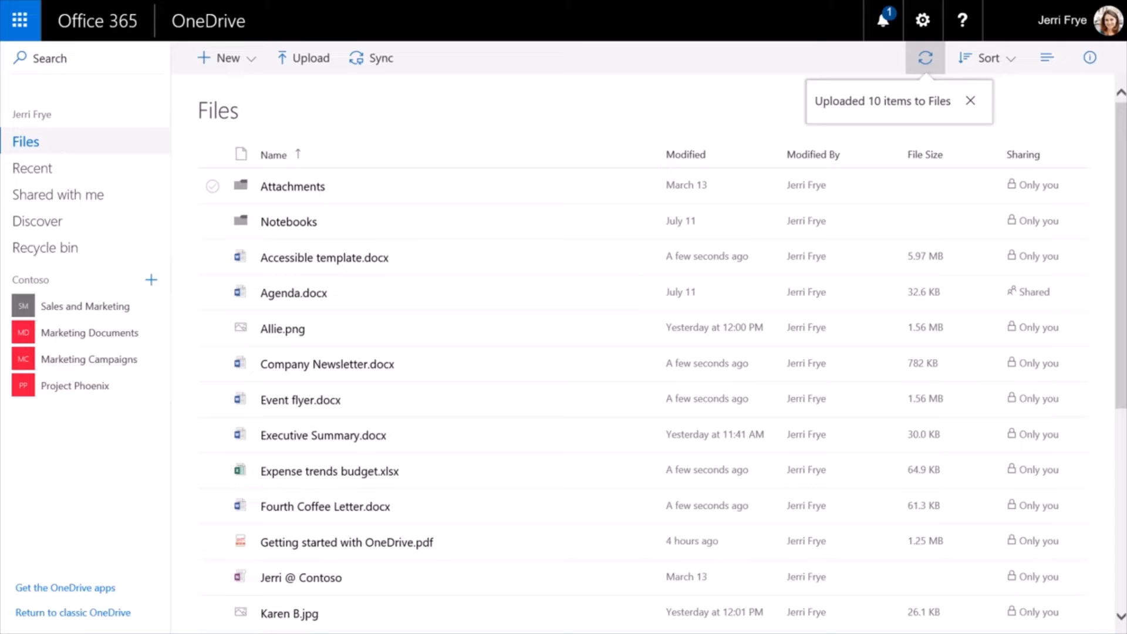
Dismiss the 'Uploaded 10 items' notice and drag the Documents files onto the Files list
left_click(970, 101)
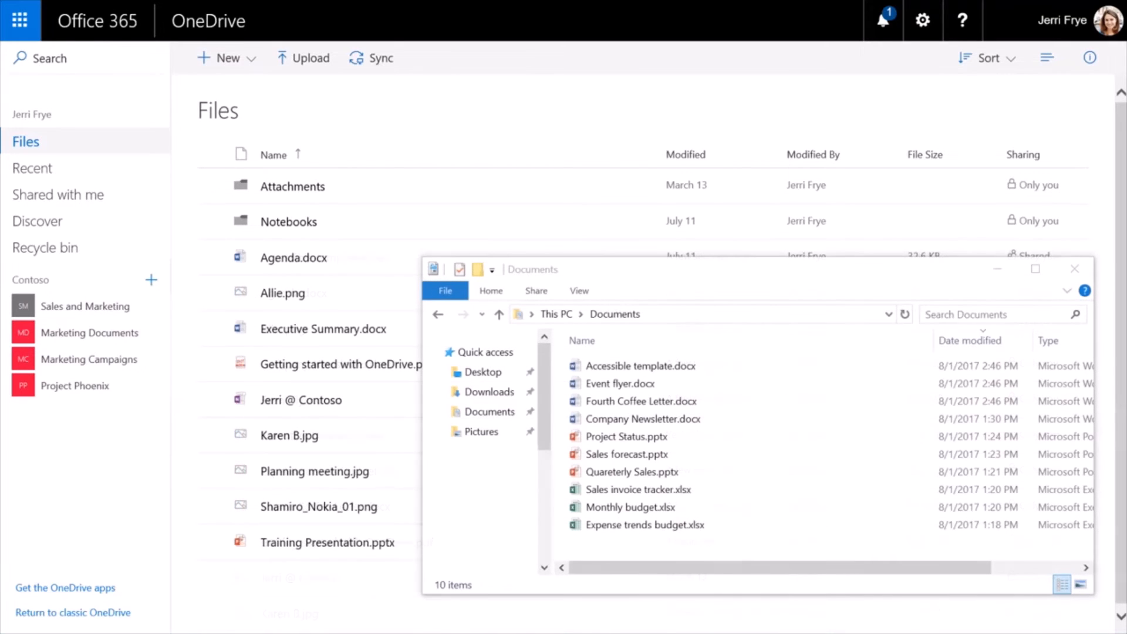
left_click(640, 365)
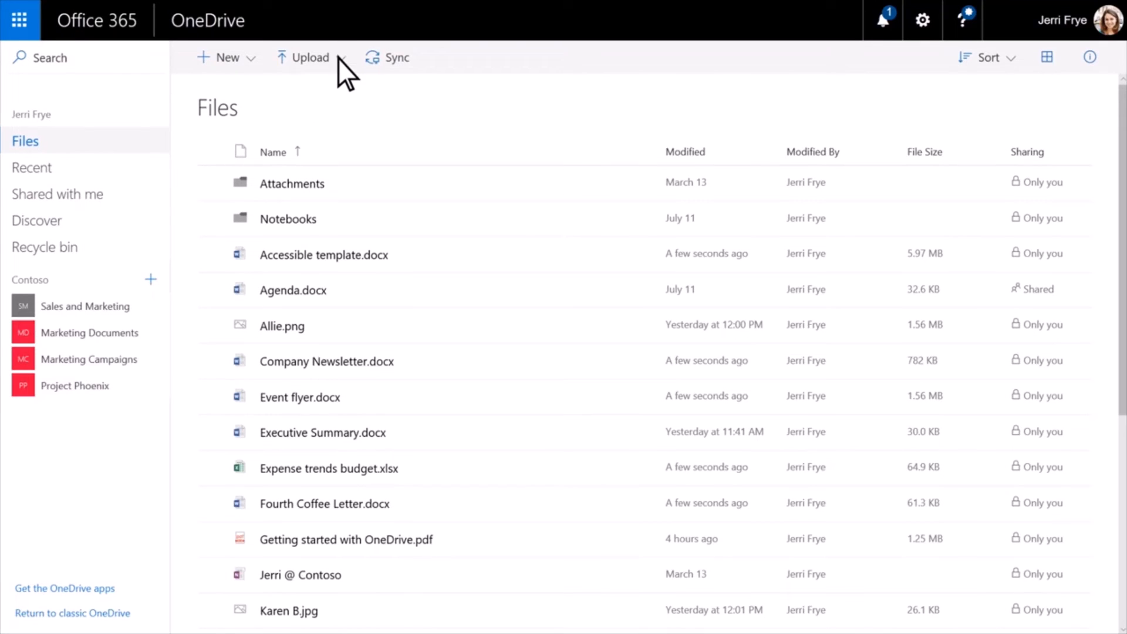
left_click(308, 58)
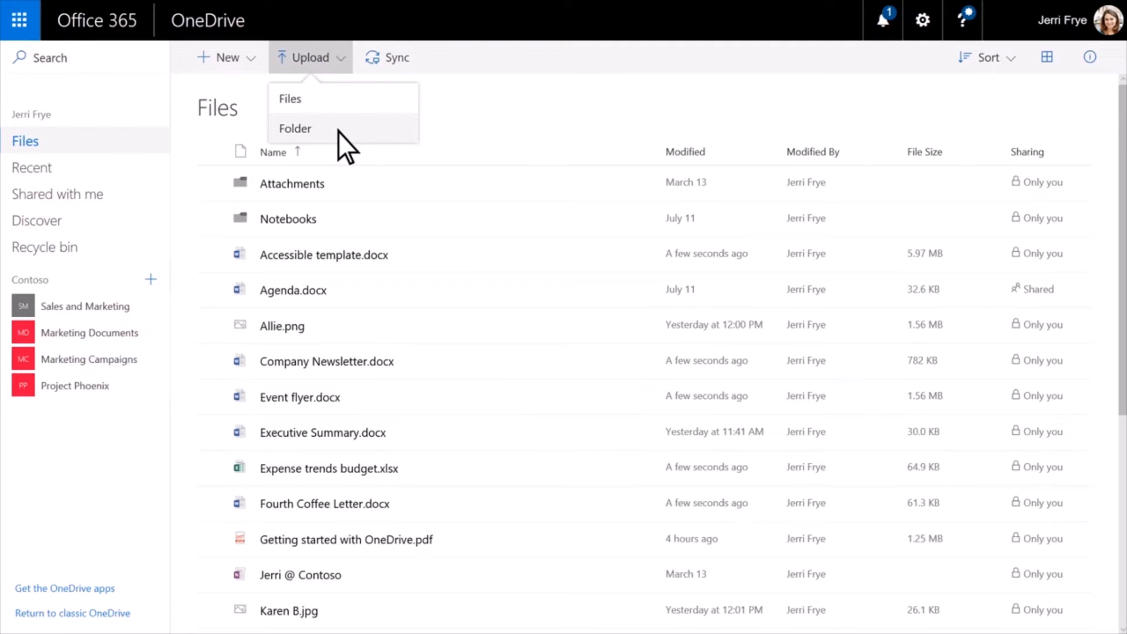
mouse_move(255, 75)
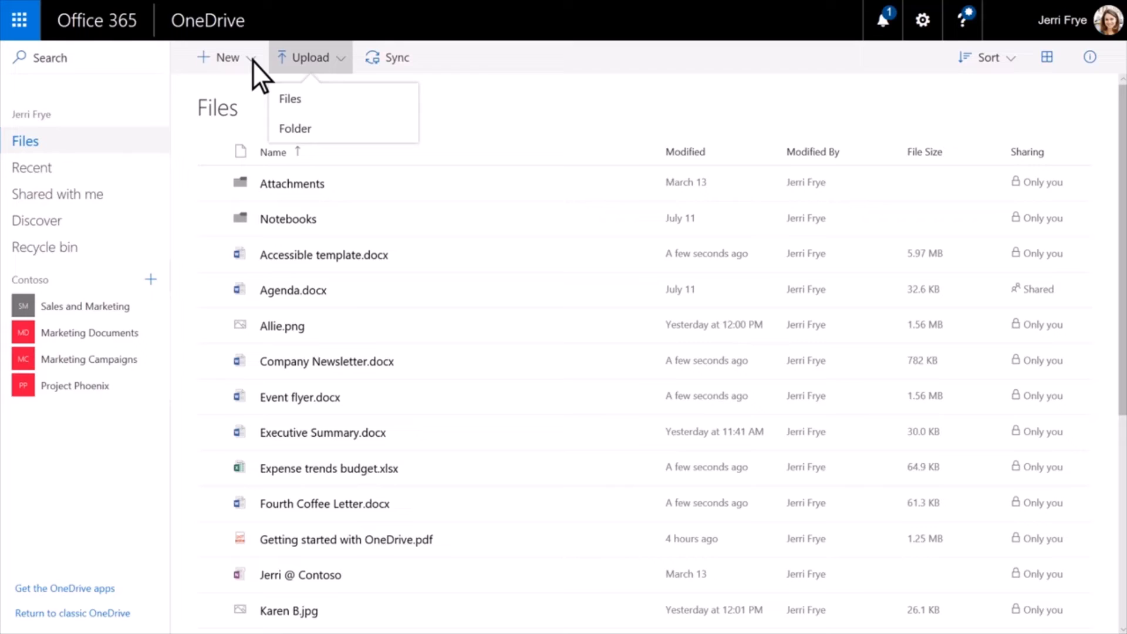
left_click(294, 129)
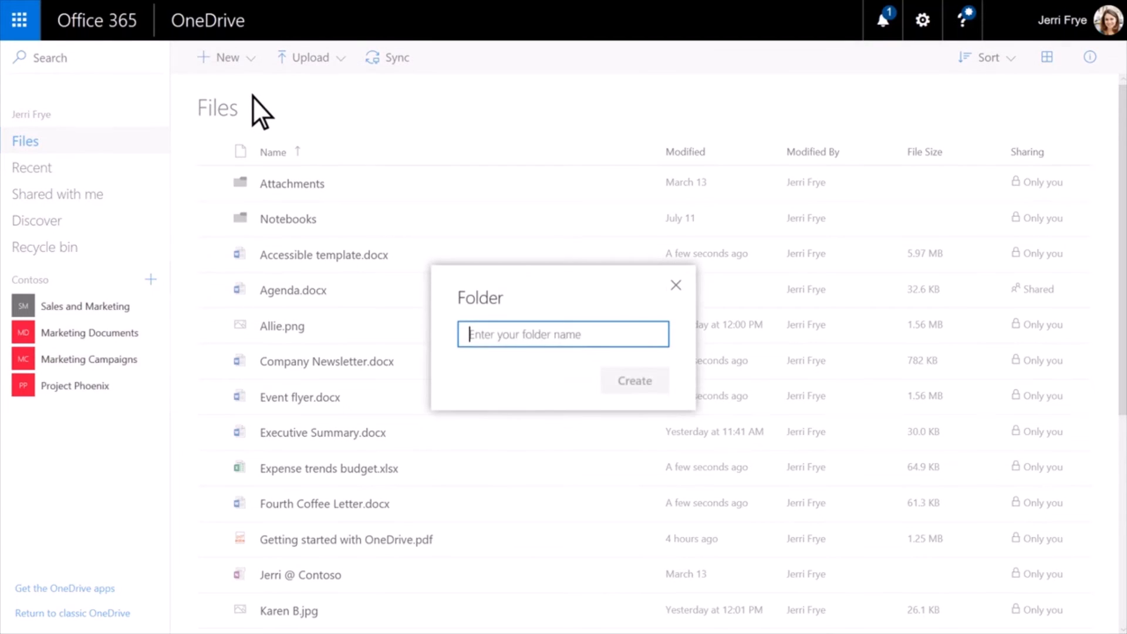
left_click(674, 284)
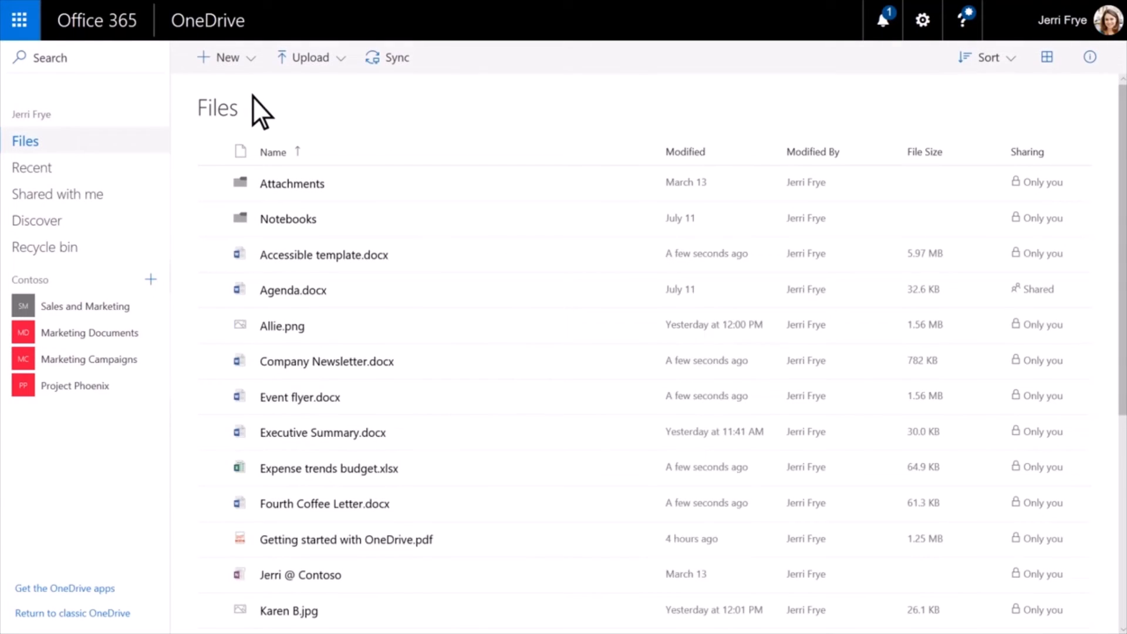